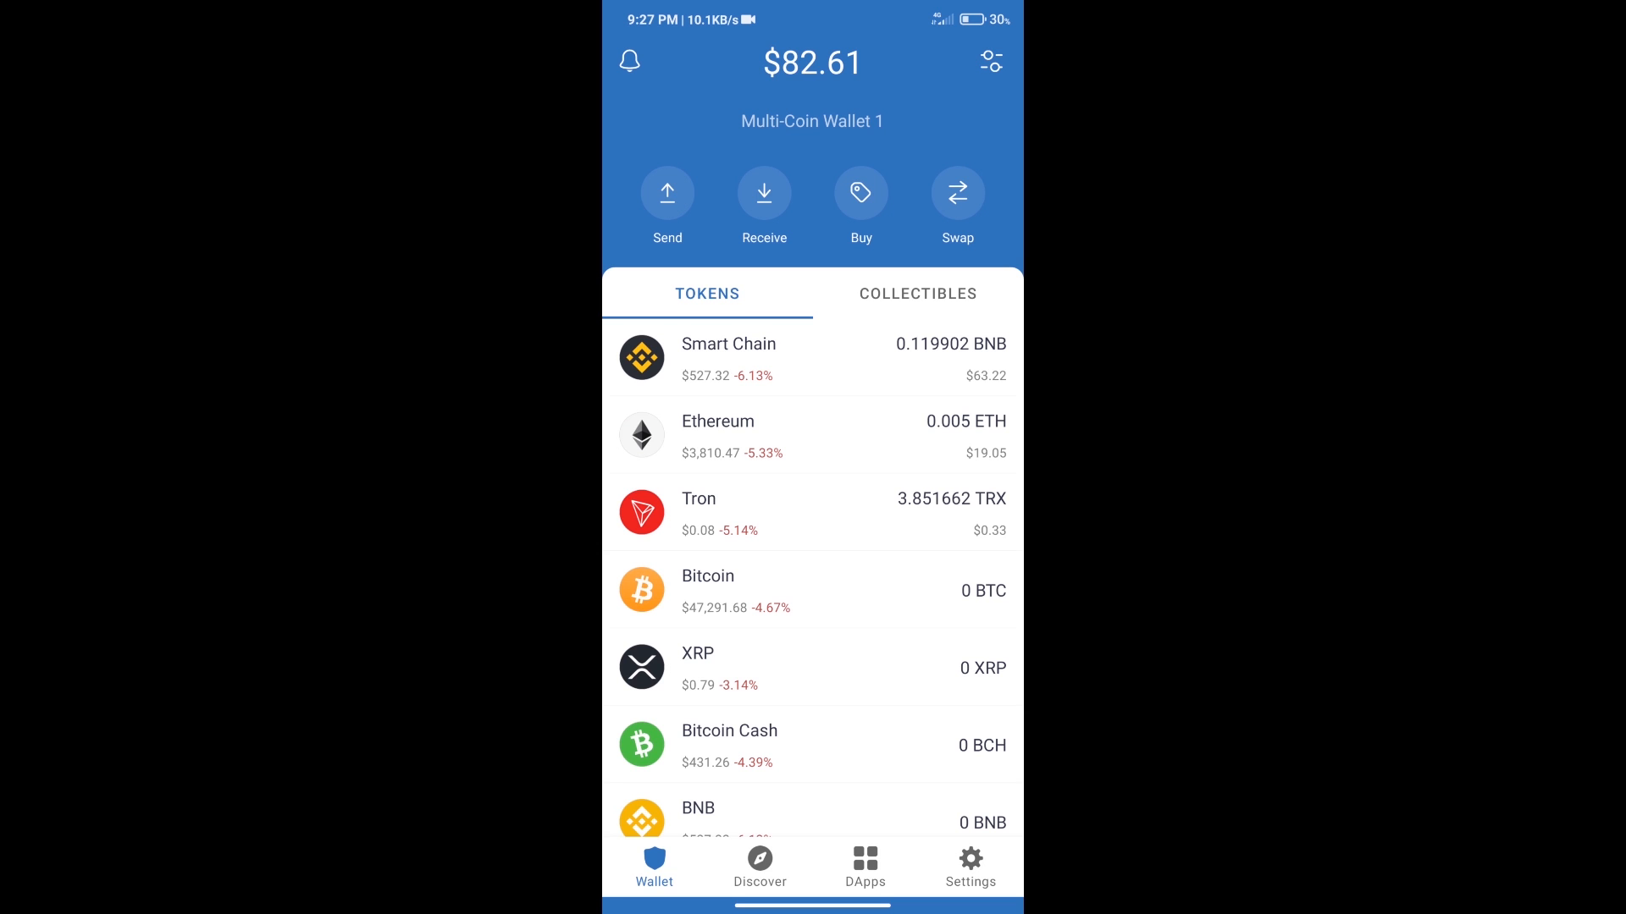
- Abandon the BNB purchase screen and bring up PancakeSwap's wallet connection options in the DApps browser
click(860, 193)
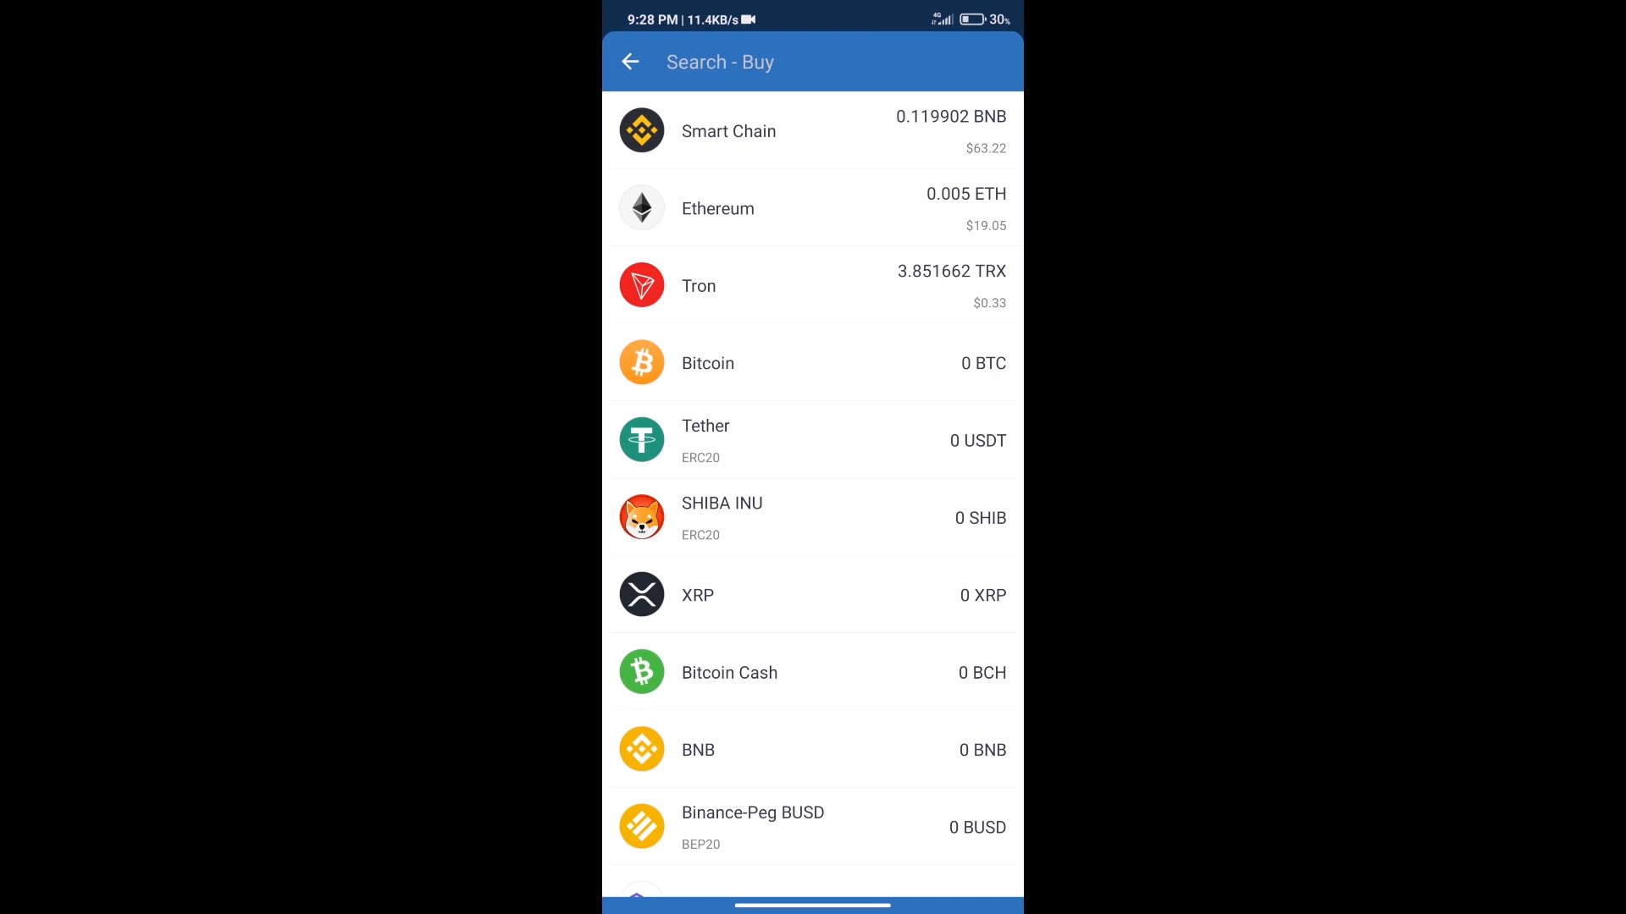
text(bn)
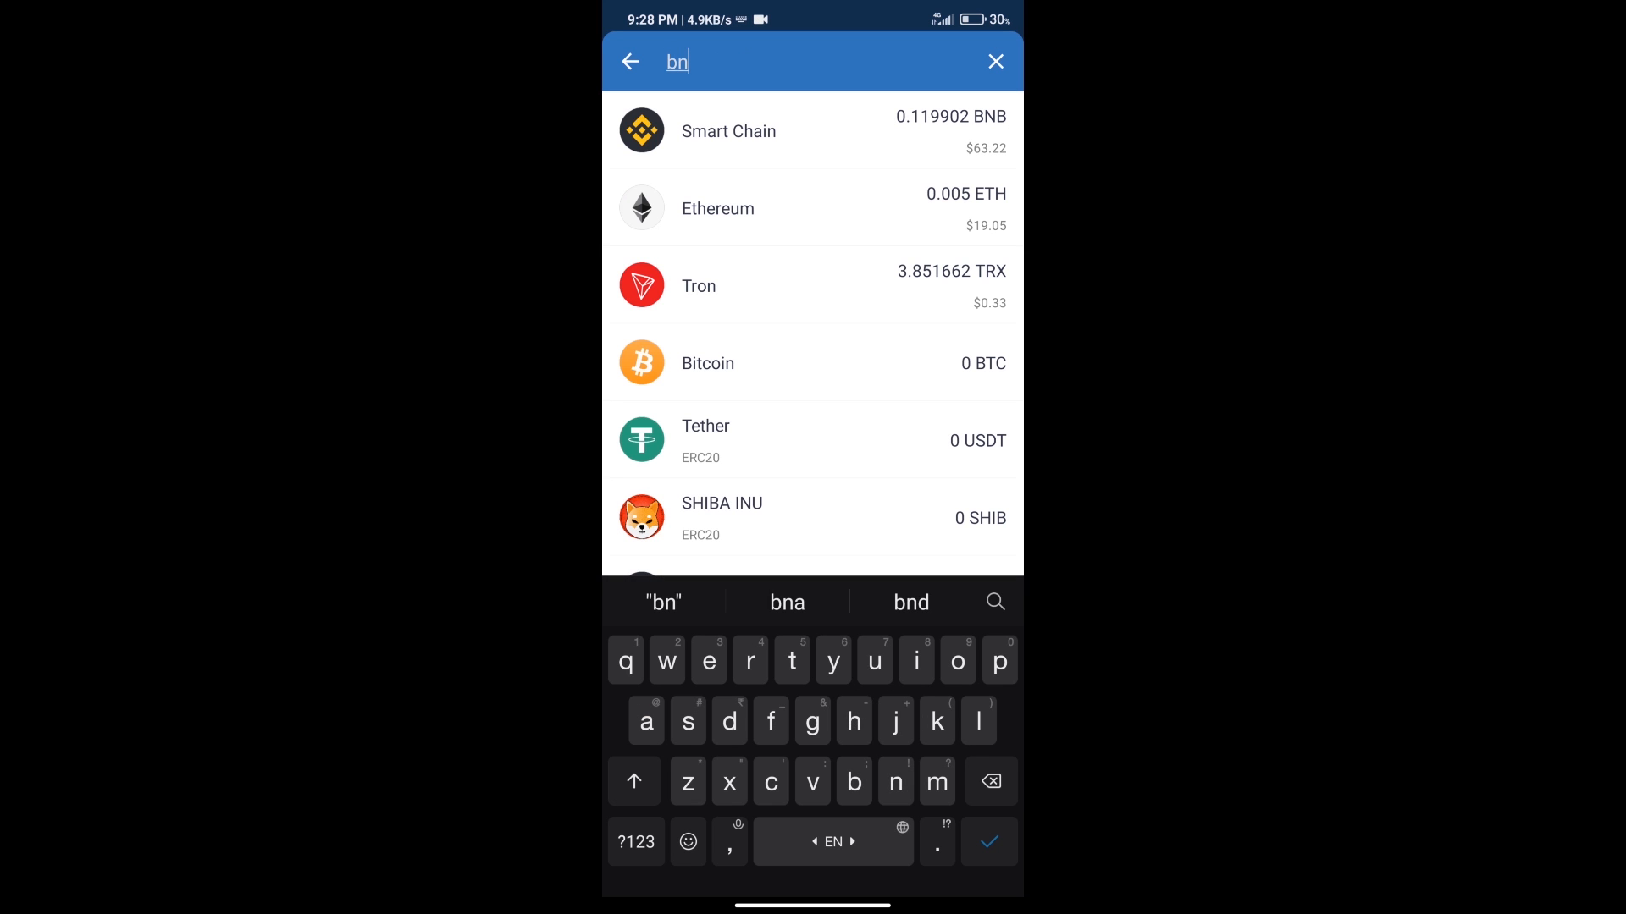
text(b)
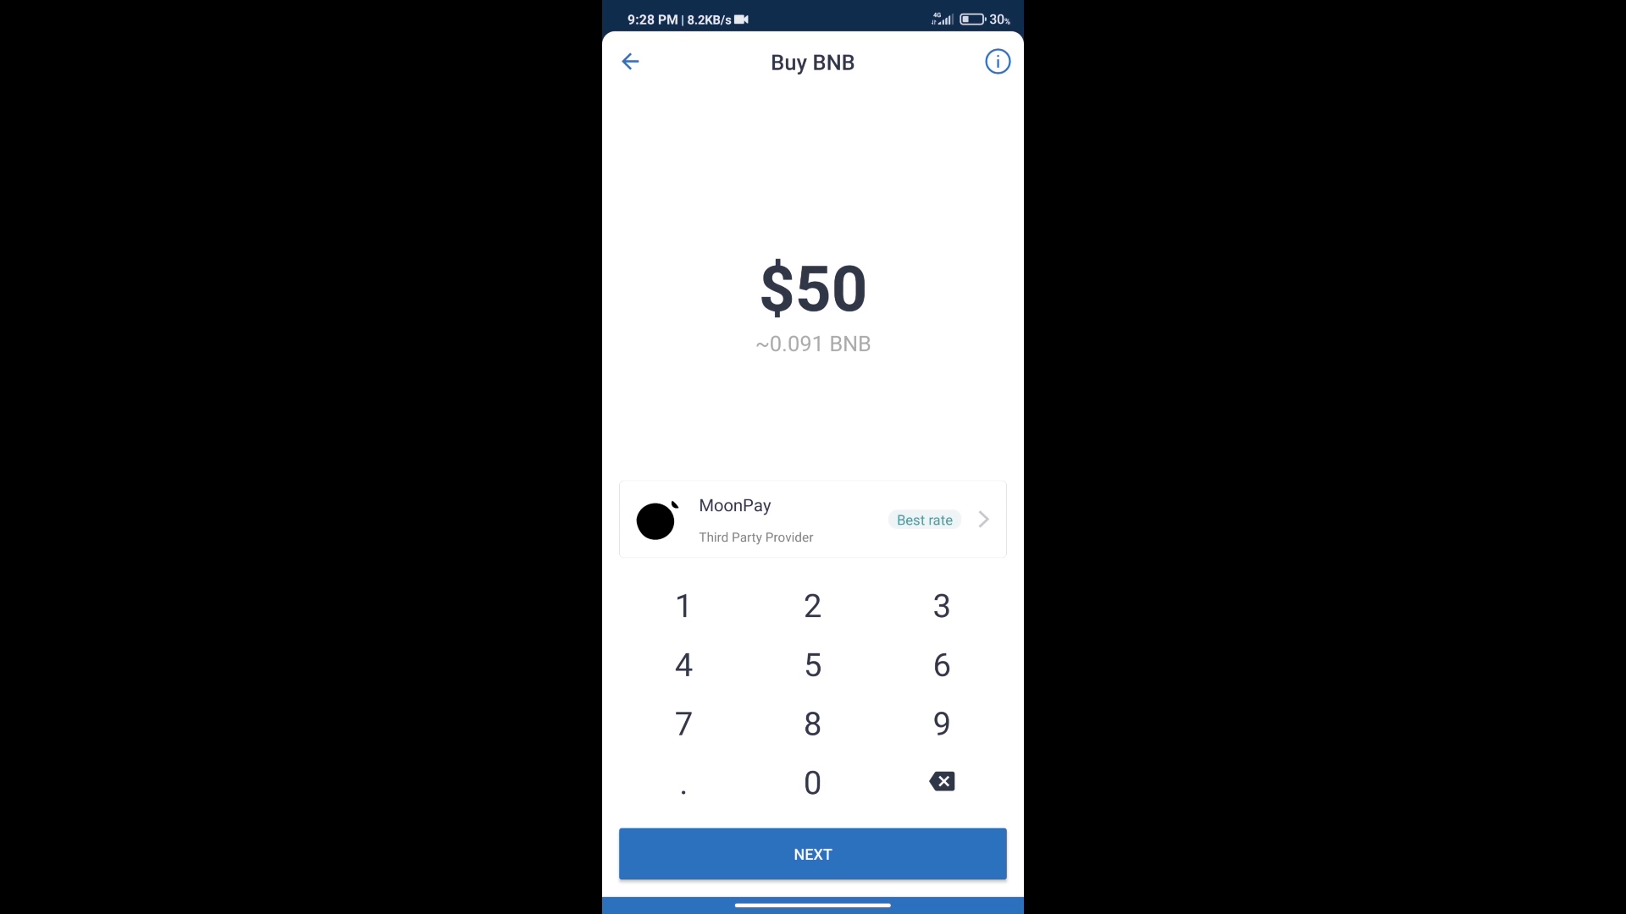
click(628, 61)
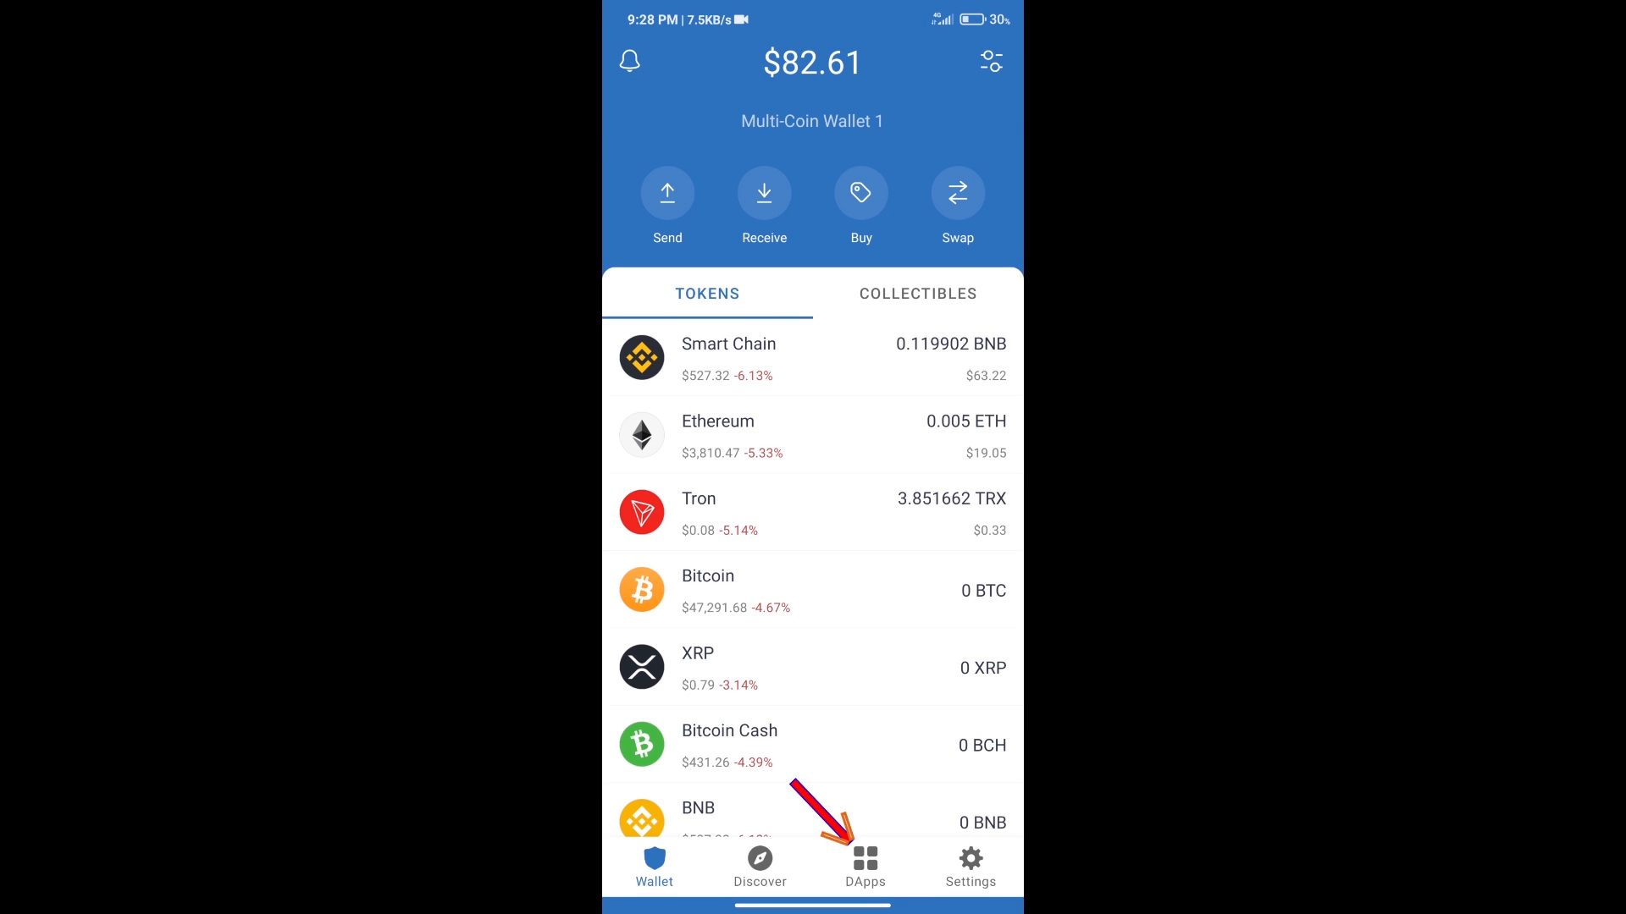
click(865, 866)
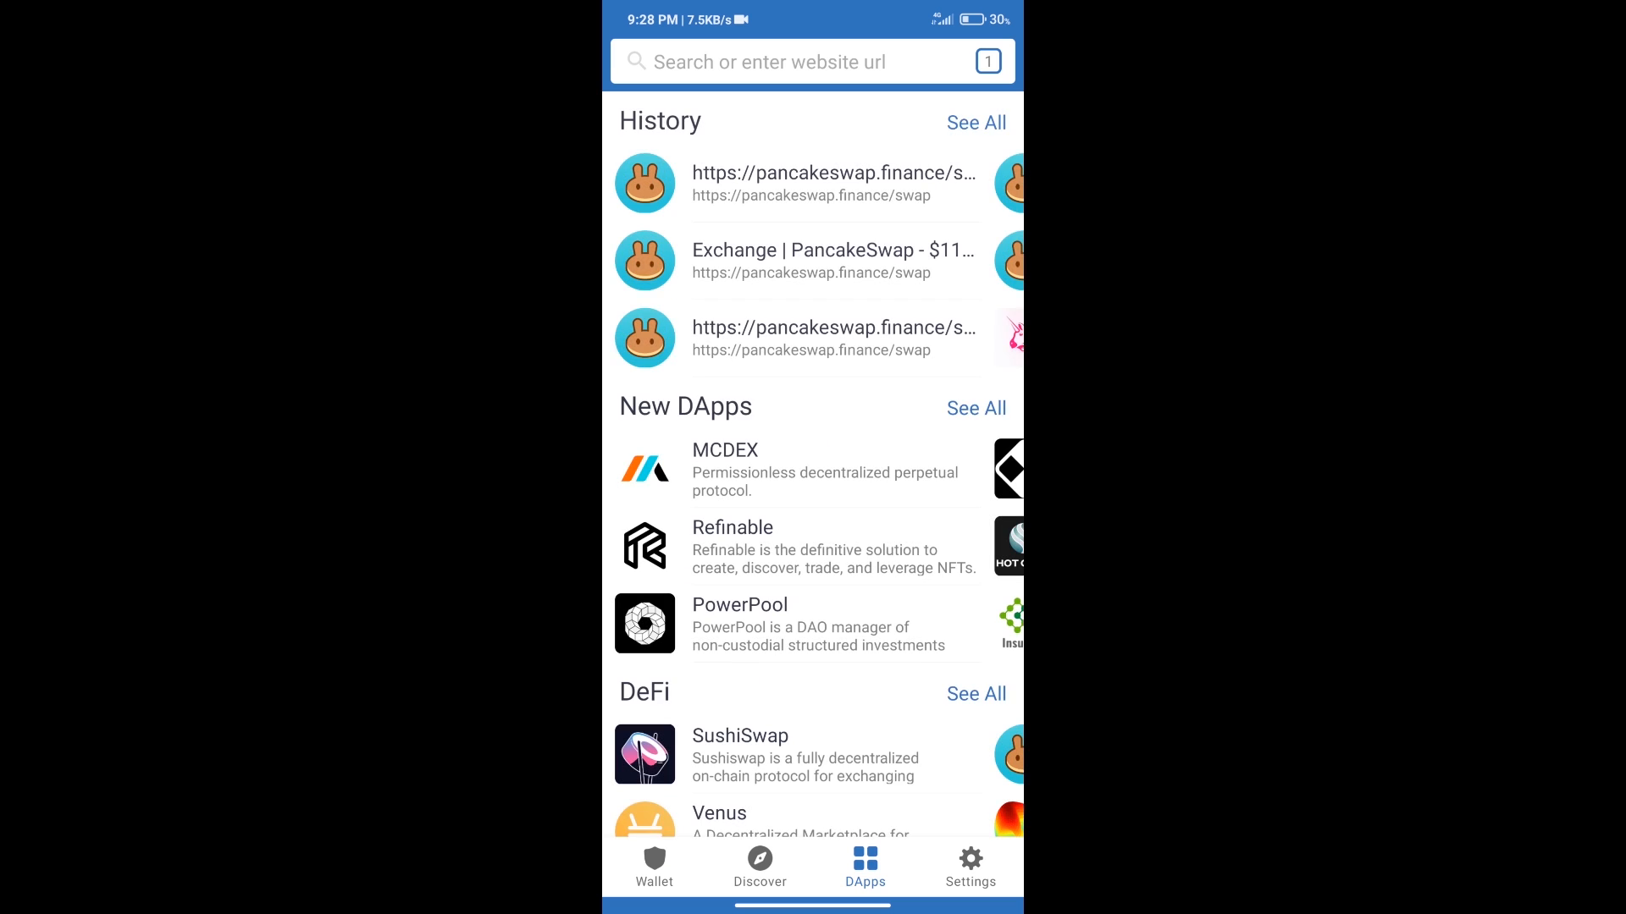
scroll(down, 3)
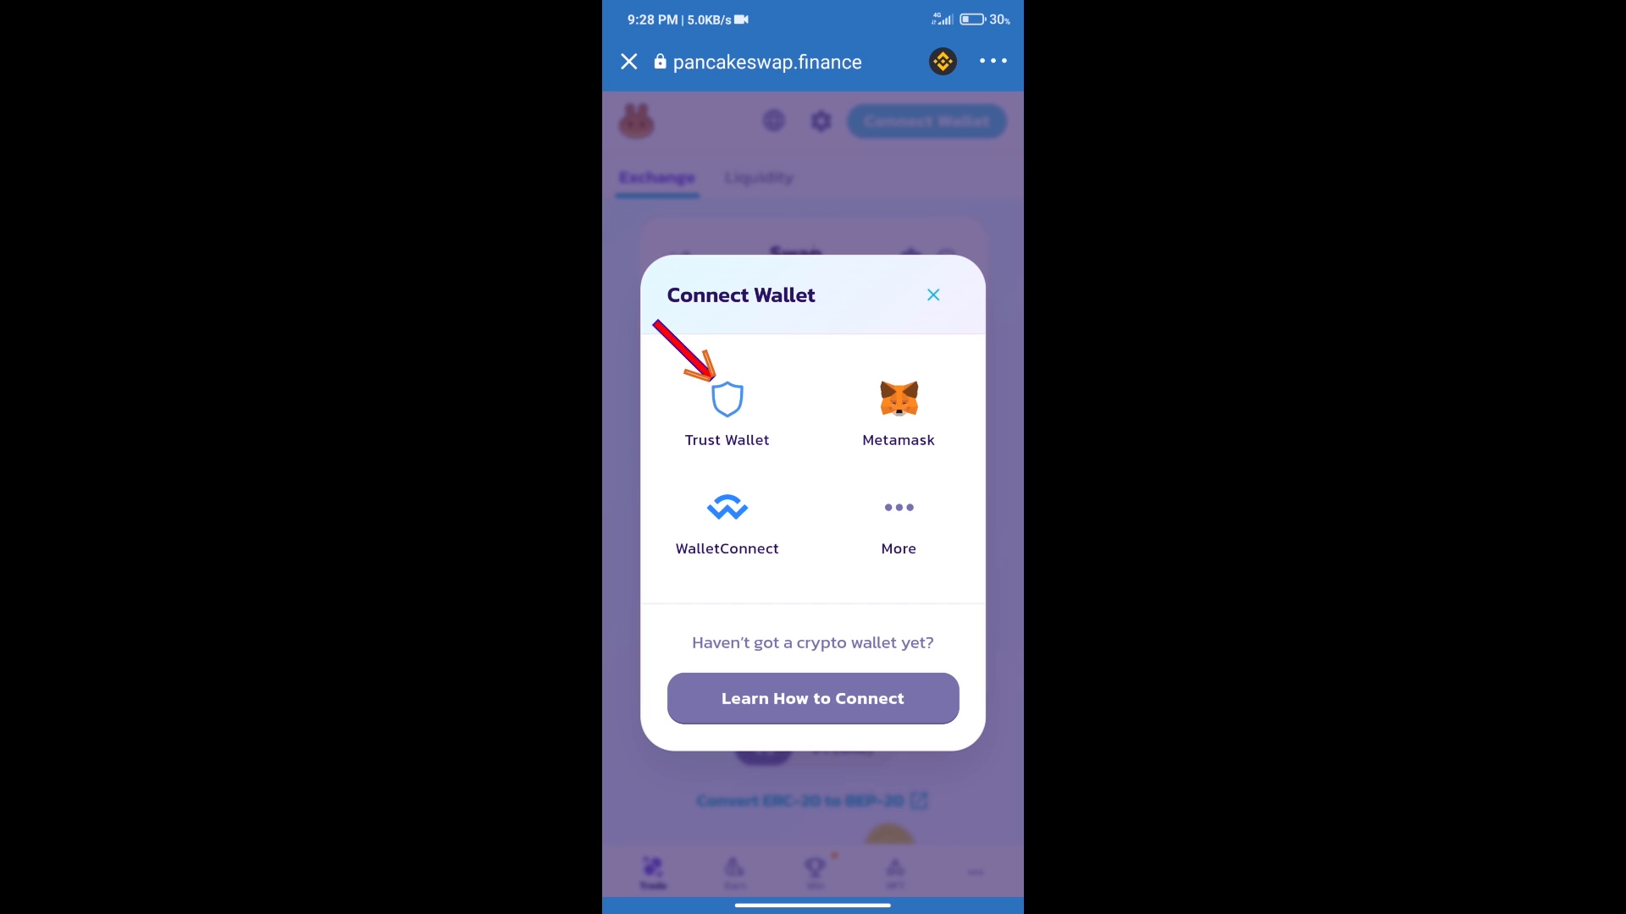
- Connect Trust Wallet to PancakeSwap so the 0.119902 BNB balance appears
click(931, 295)
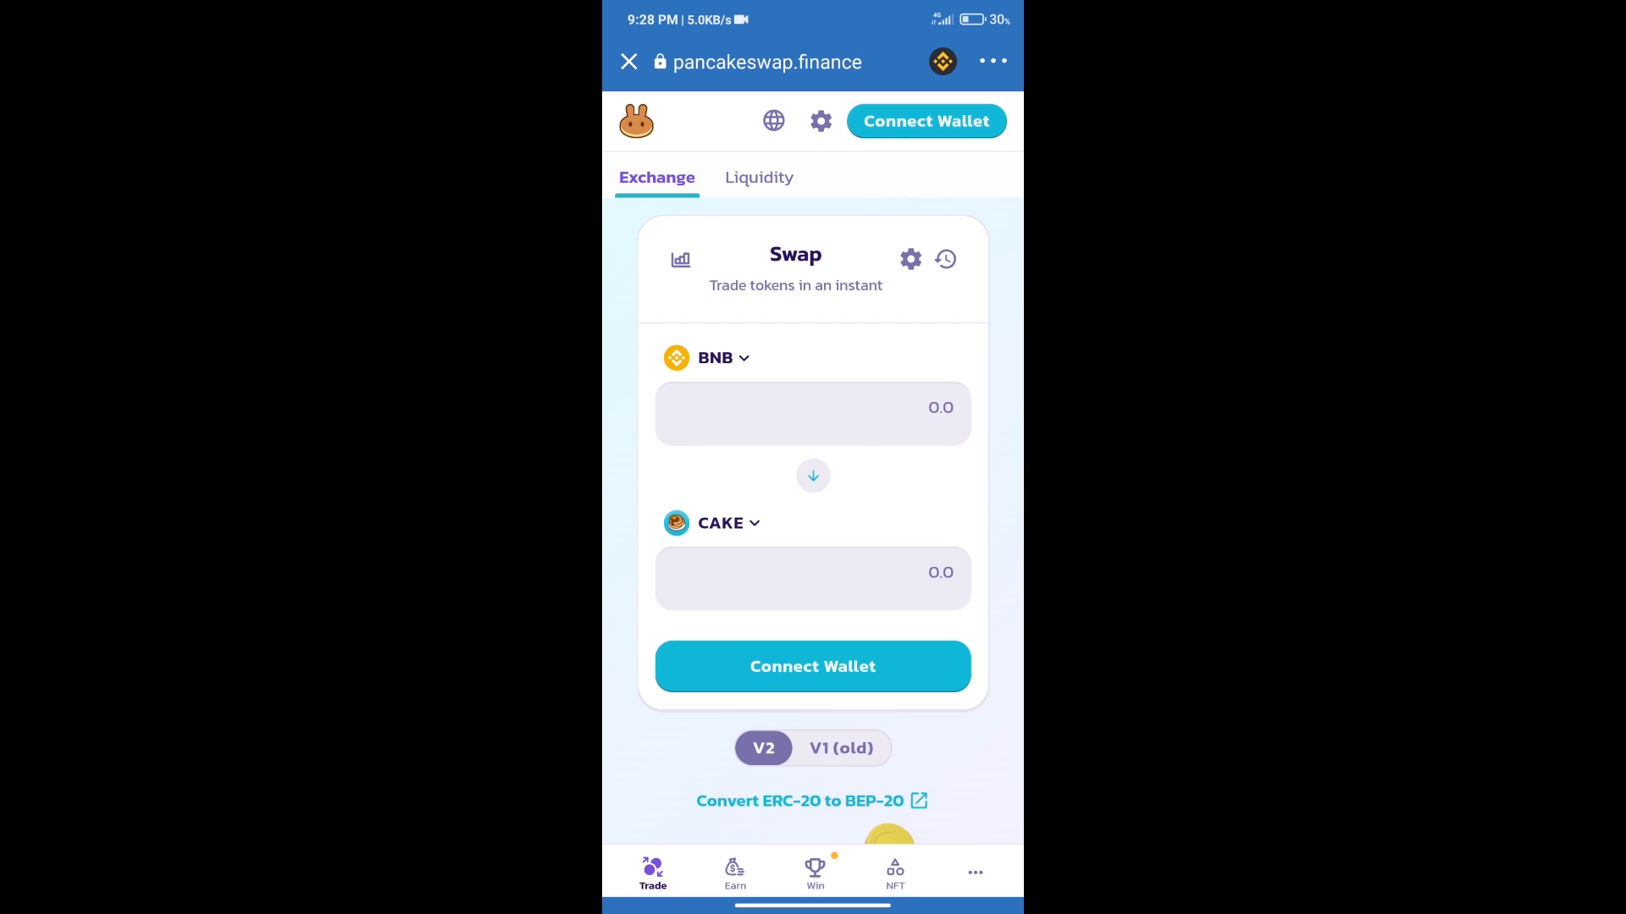
click(924, 120)
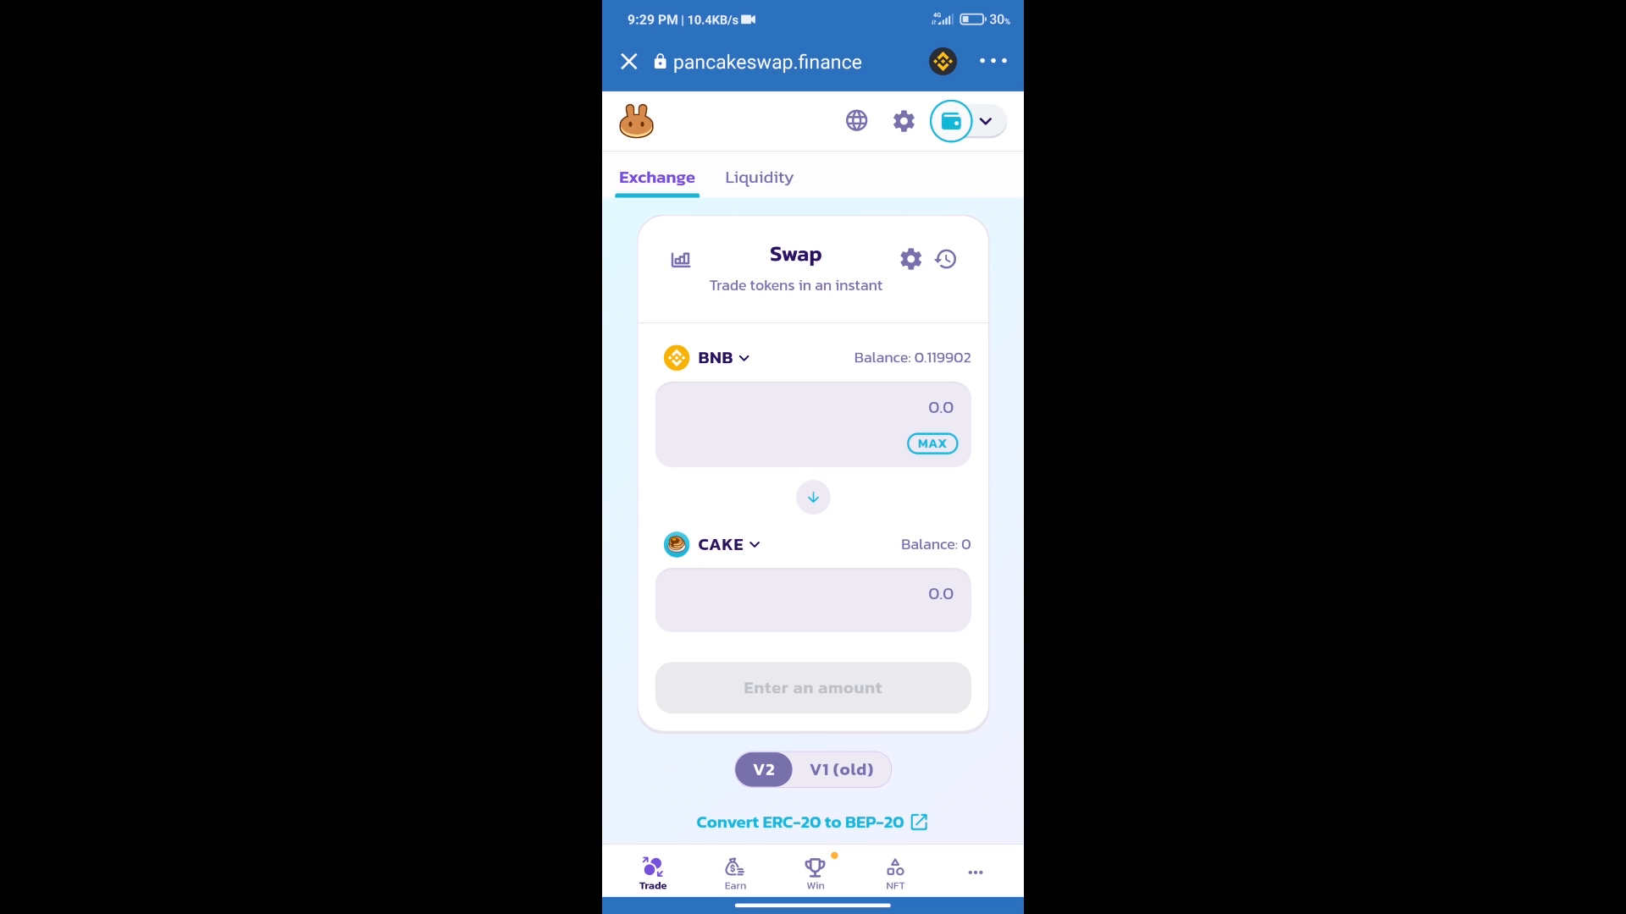
click(729, 545)
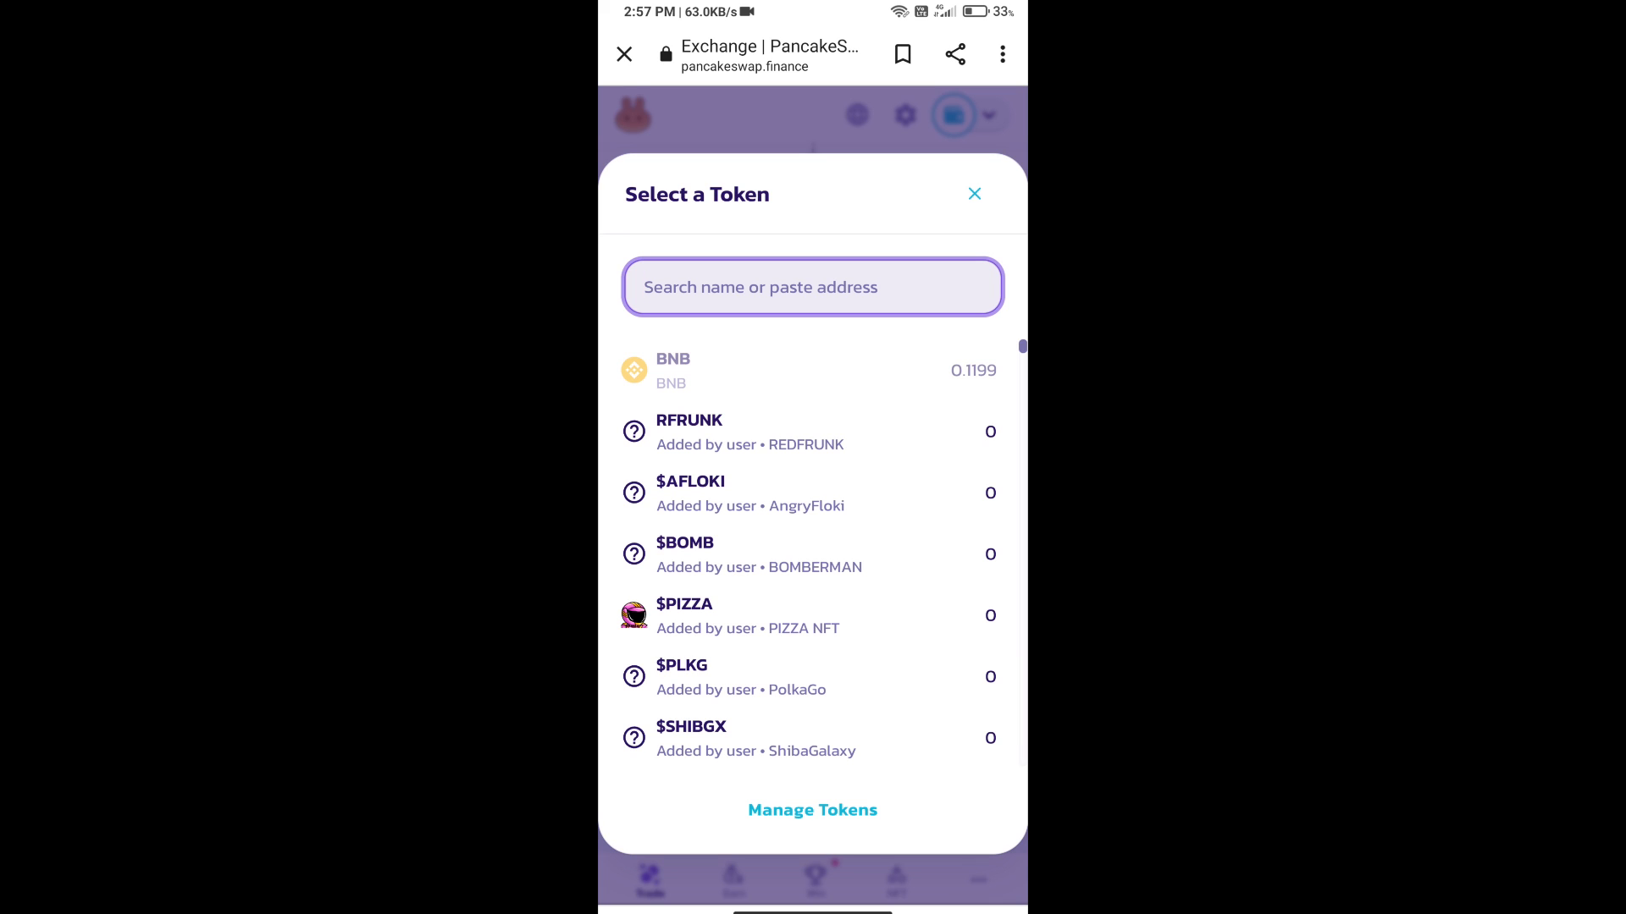
- Import Minereum BSC (MNEB) from its pasted contract address, acknowledging the unknown-token risk
click(813, 287)
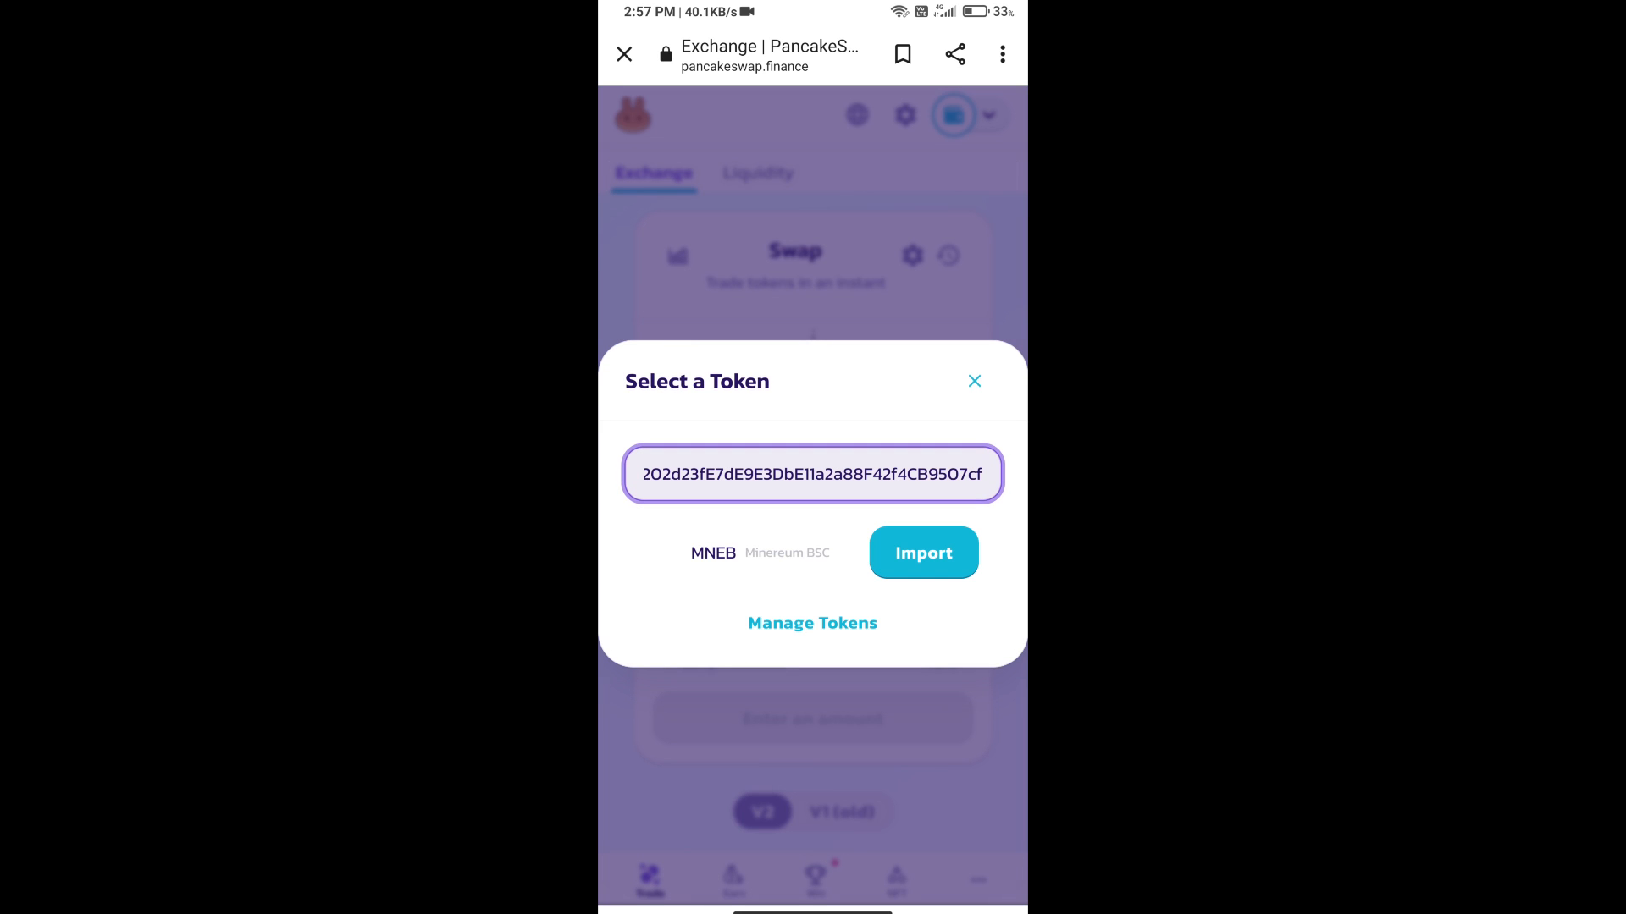
click(921, 553)
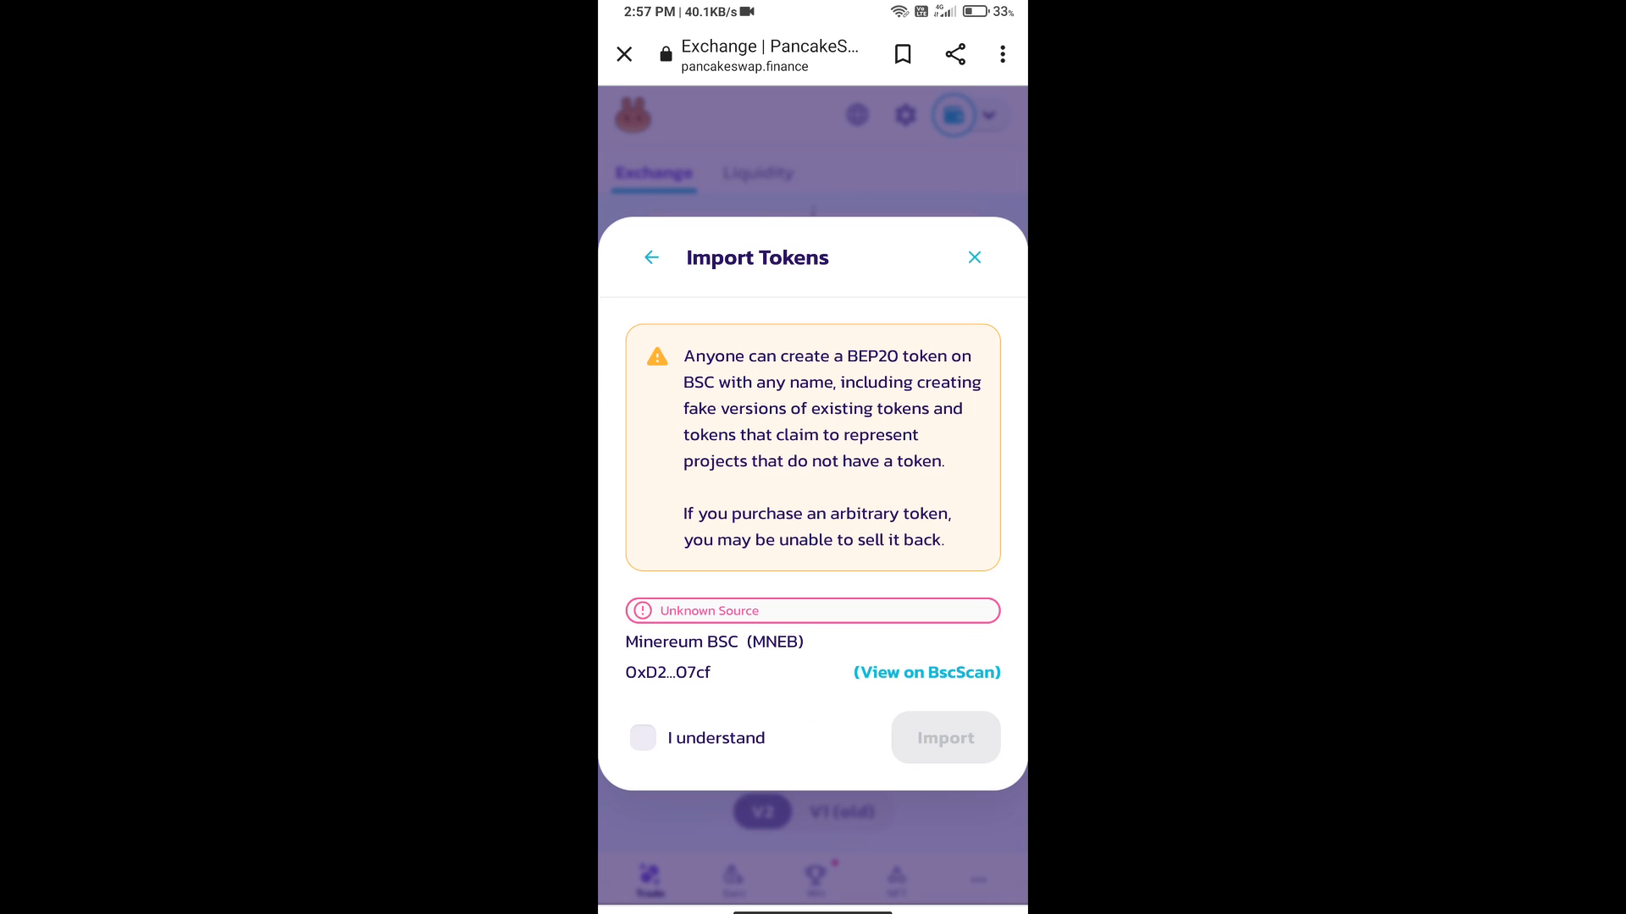
click(642, 738)
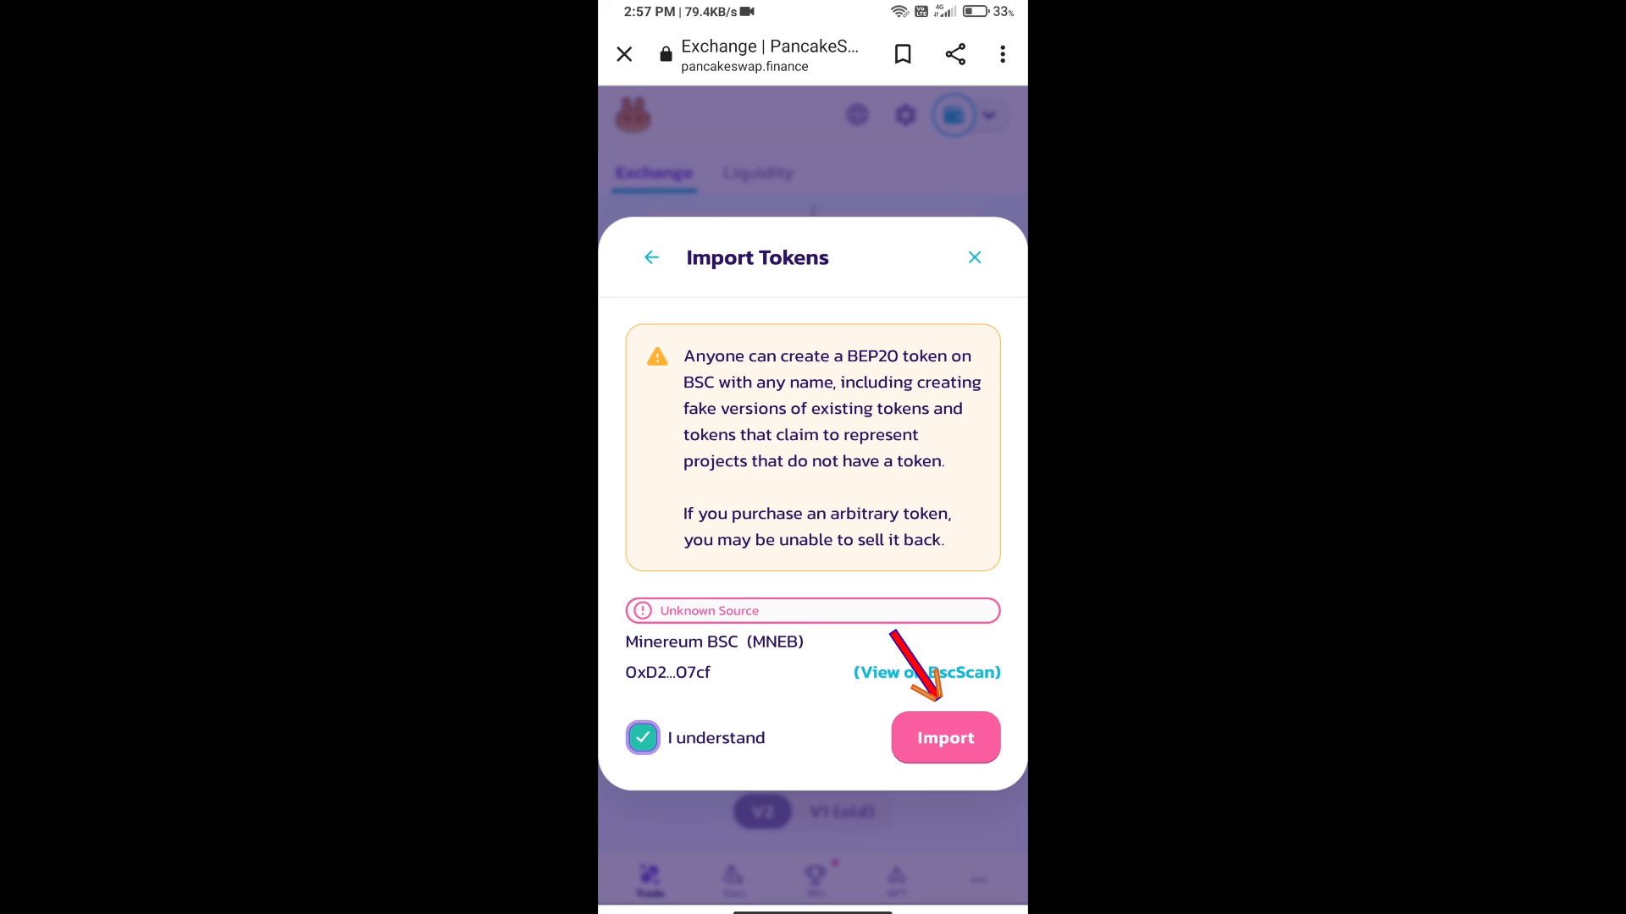
click(945, 738)
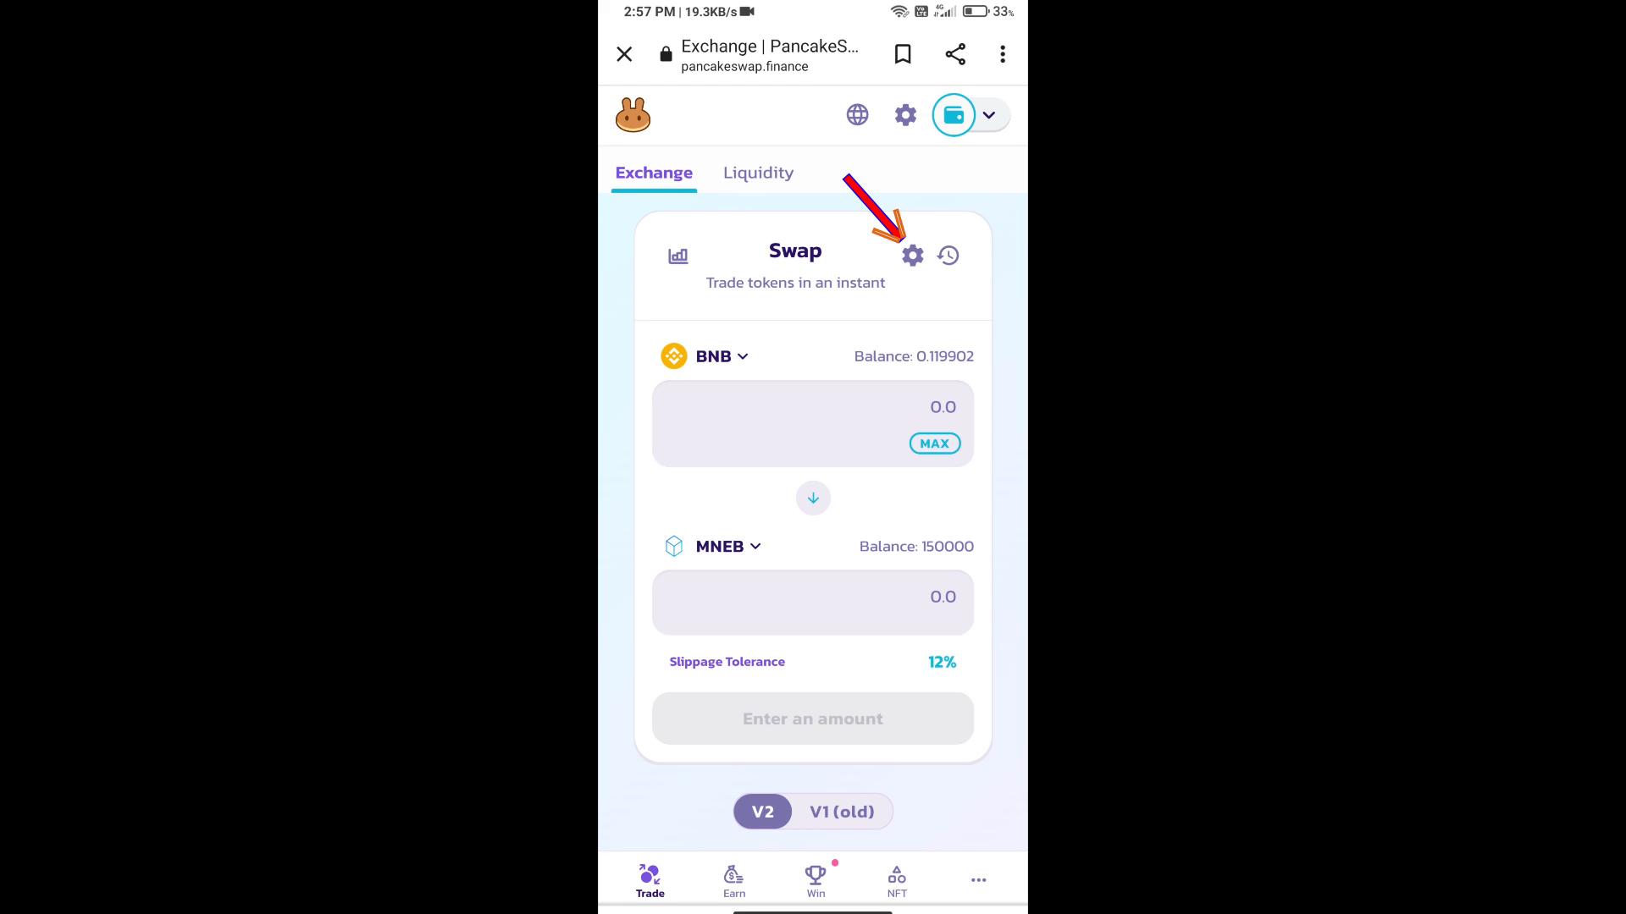
click(911, 255)
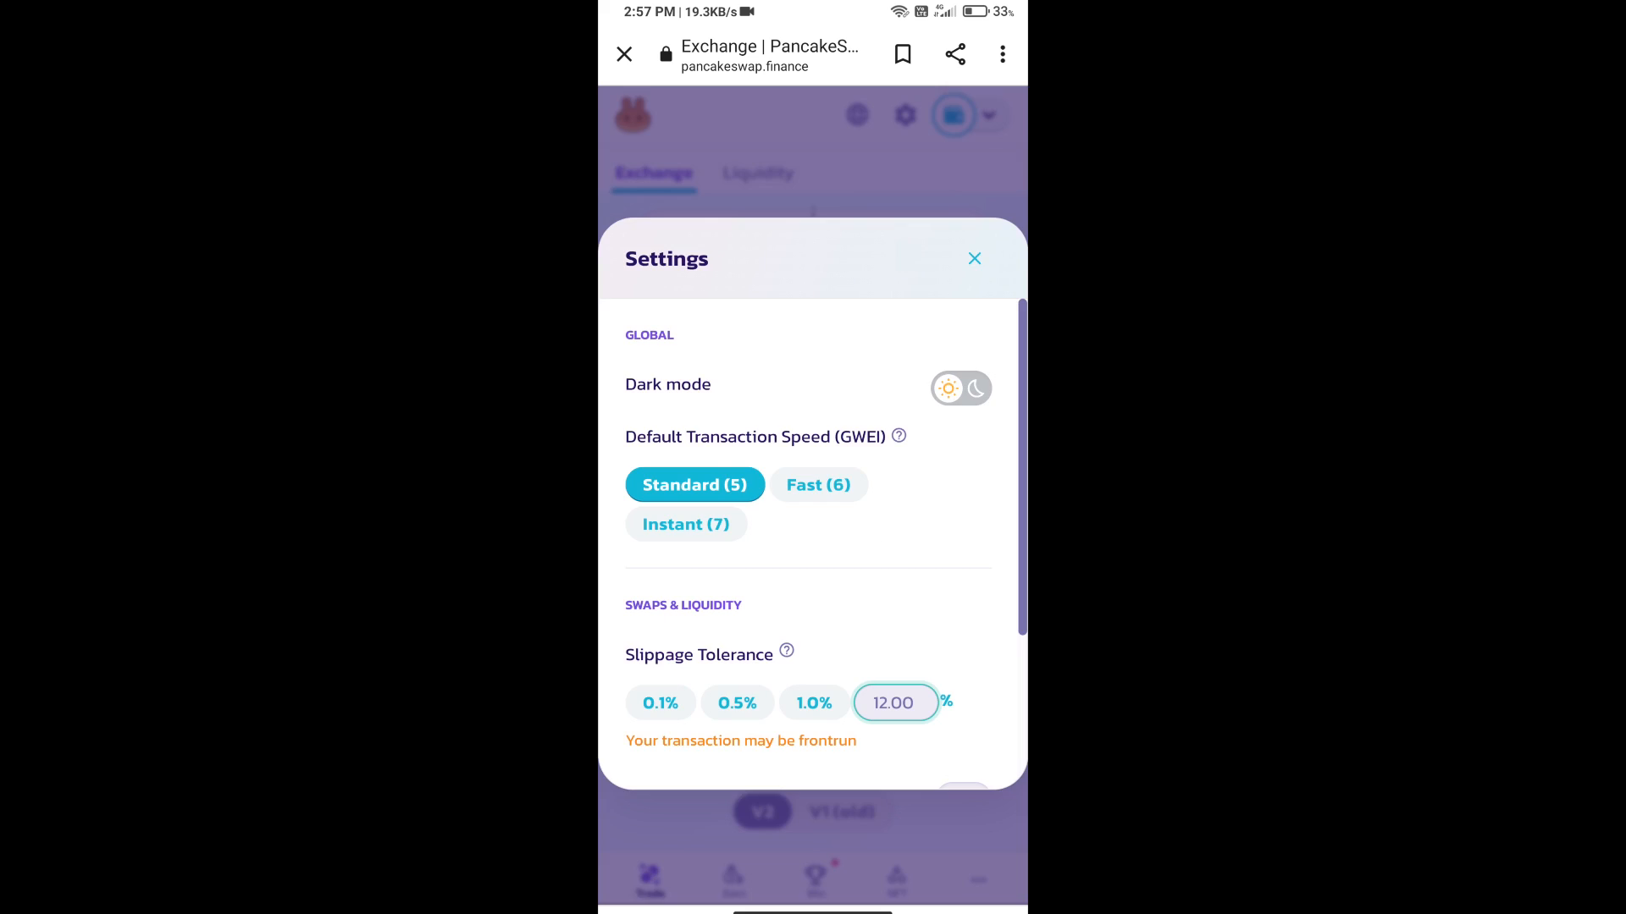
click(894, 702)
text(12)
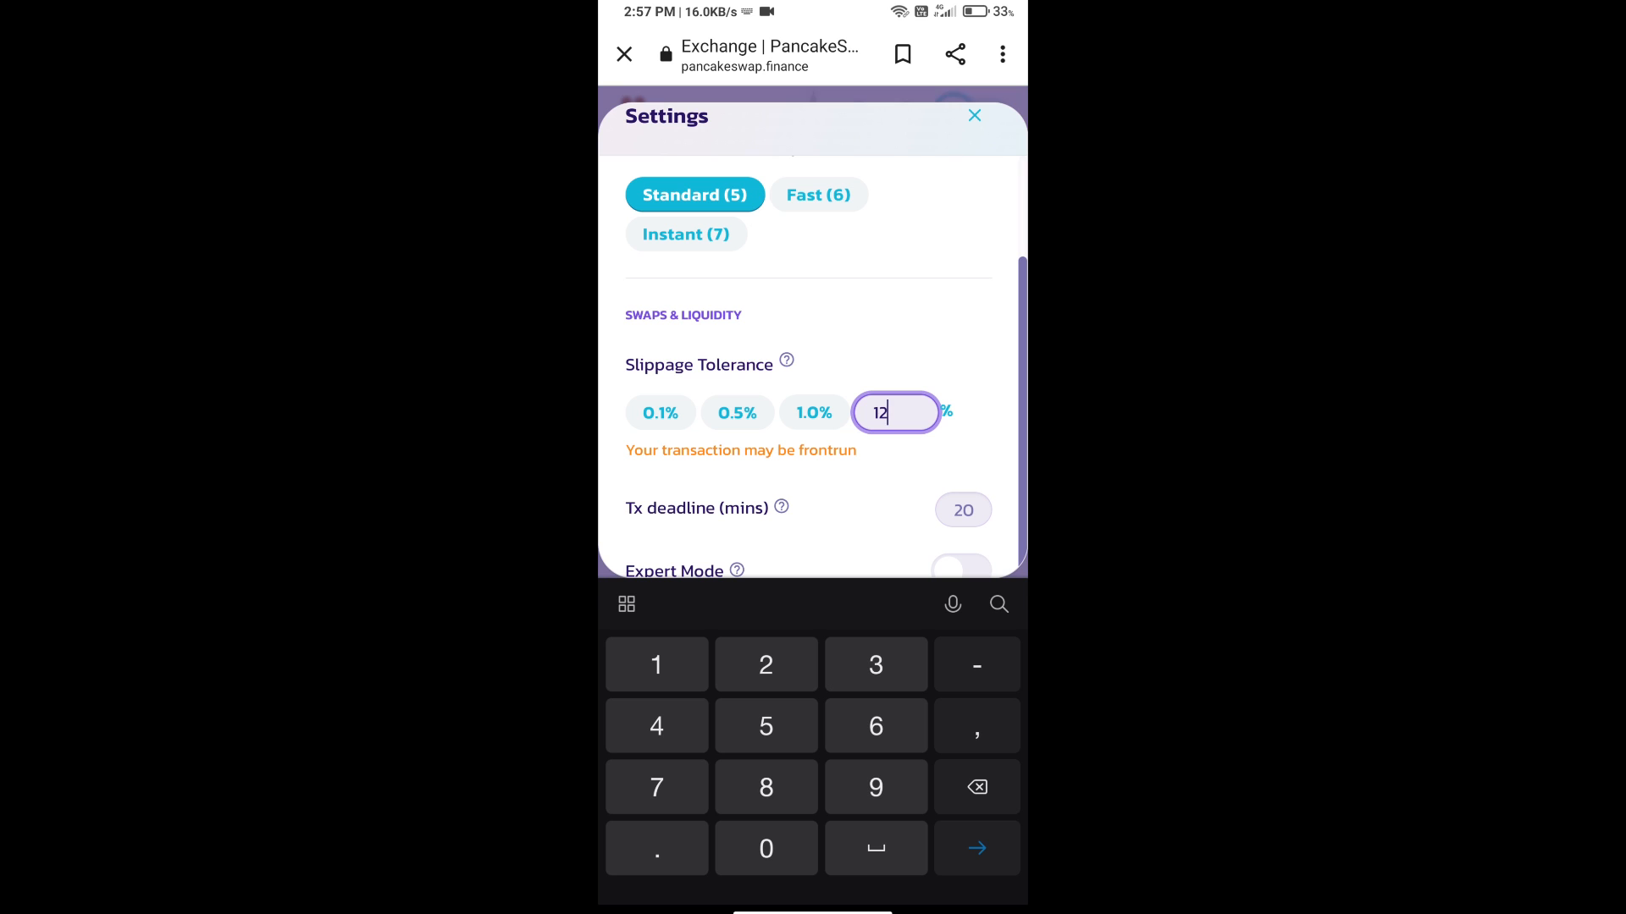
click(973, 115)
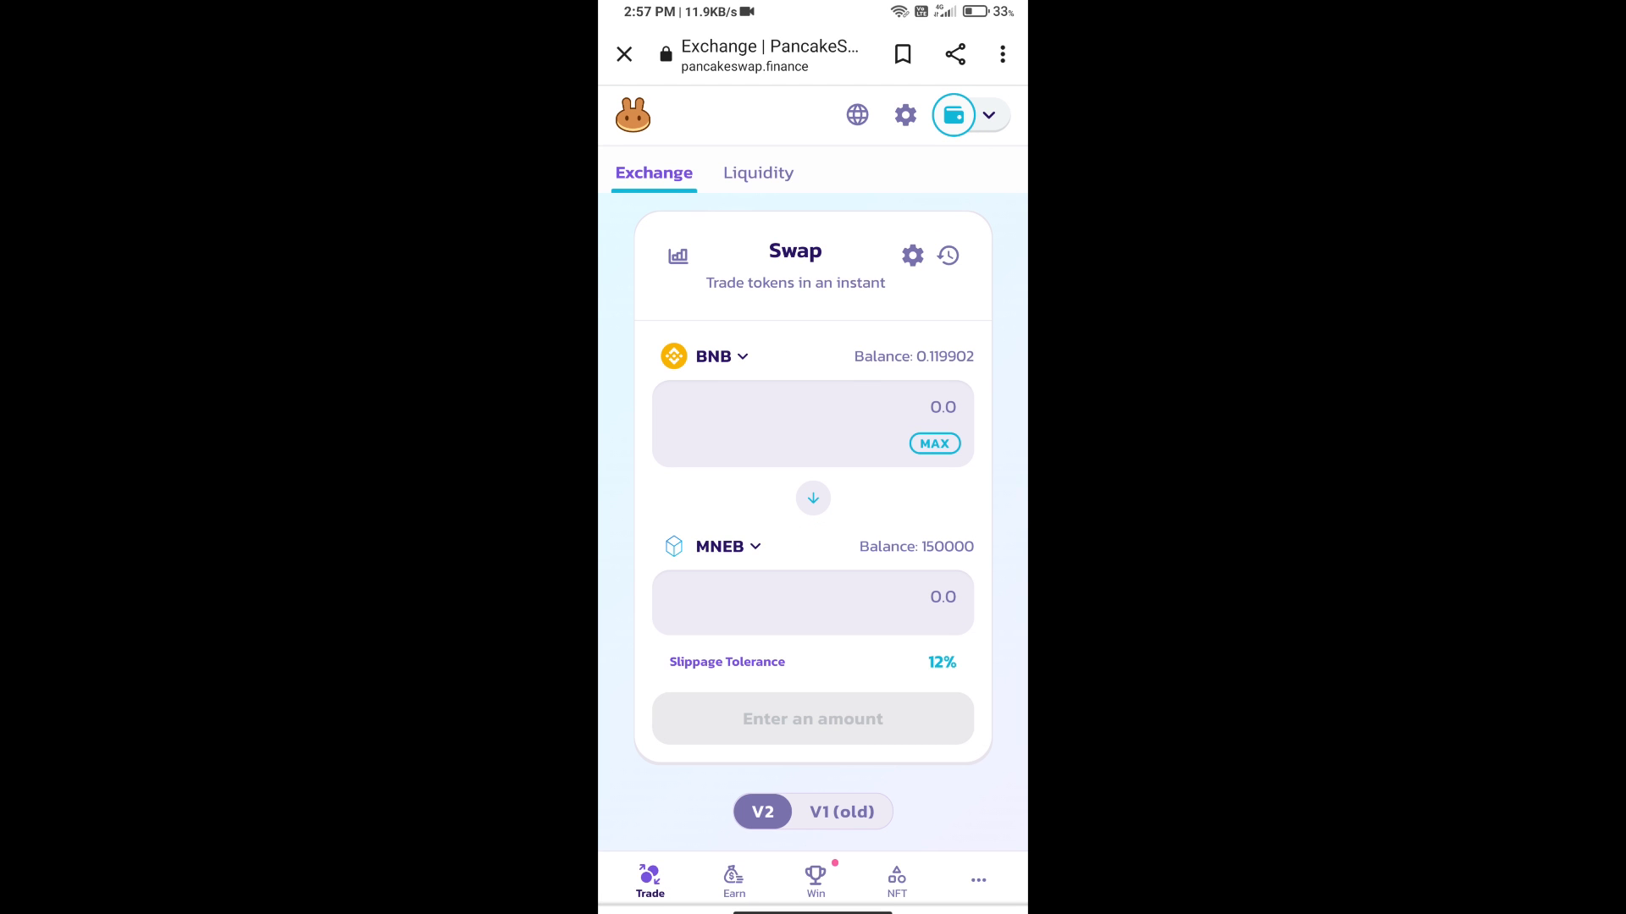
- Request 100 MNEB for about 0.00996 BNB, accept the updated price and confirm
click(813, 597)
text(100)
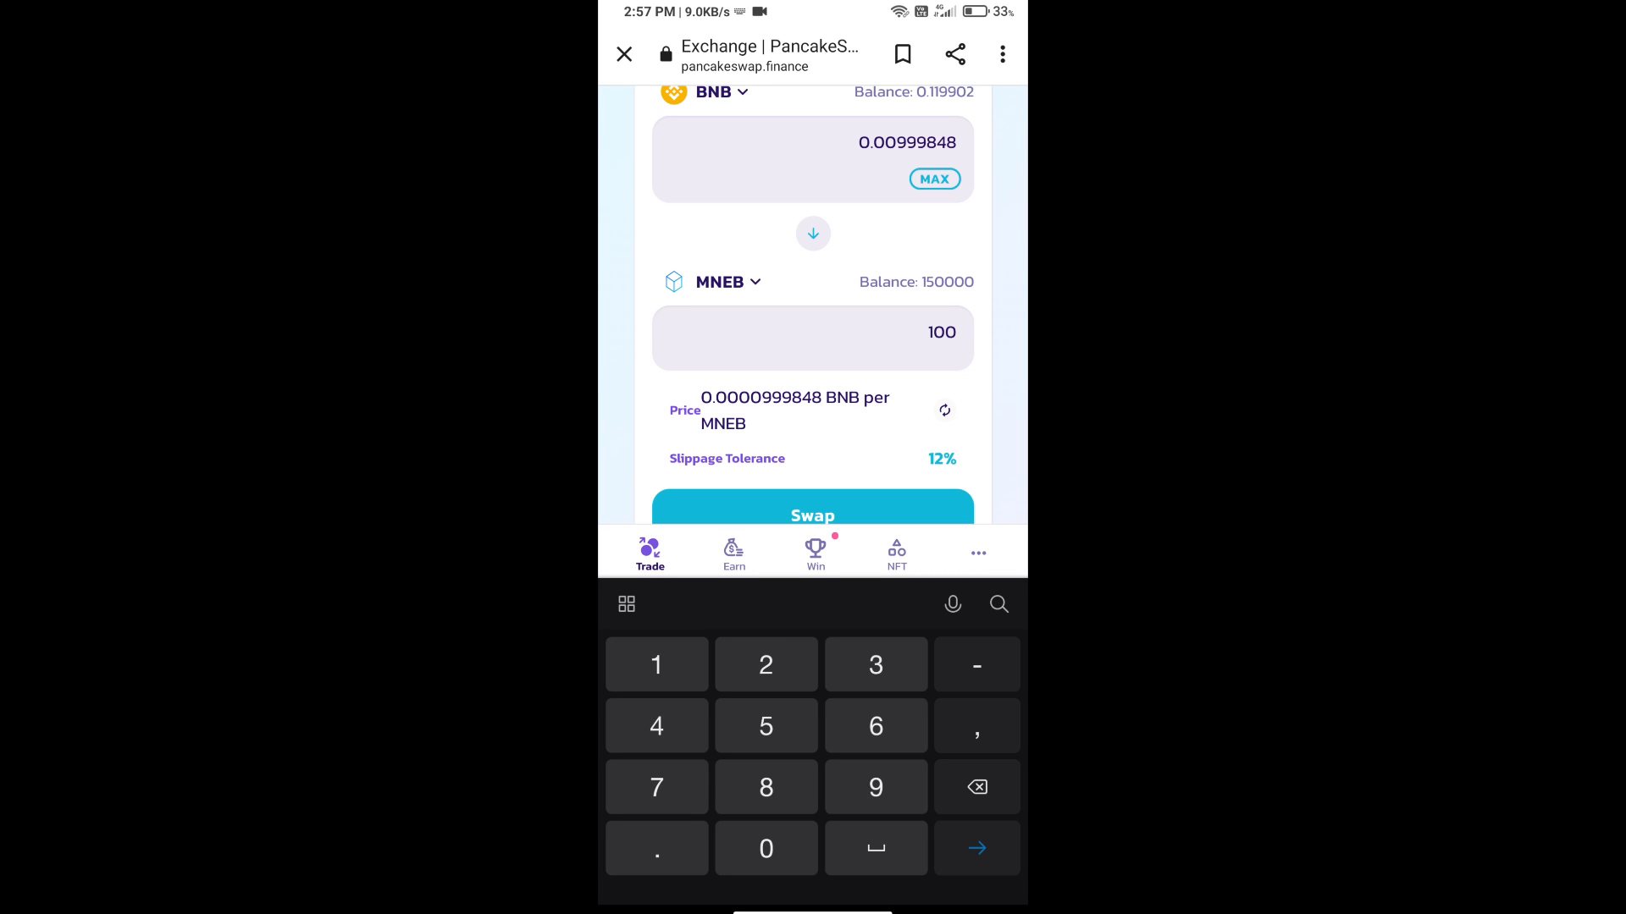
scroll(down, 3)
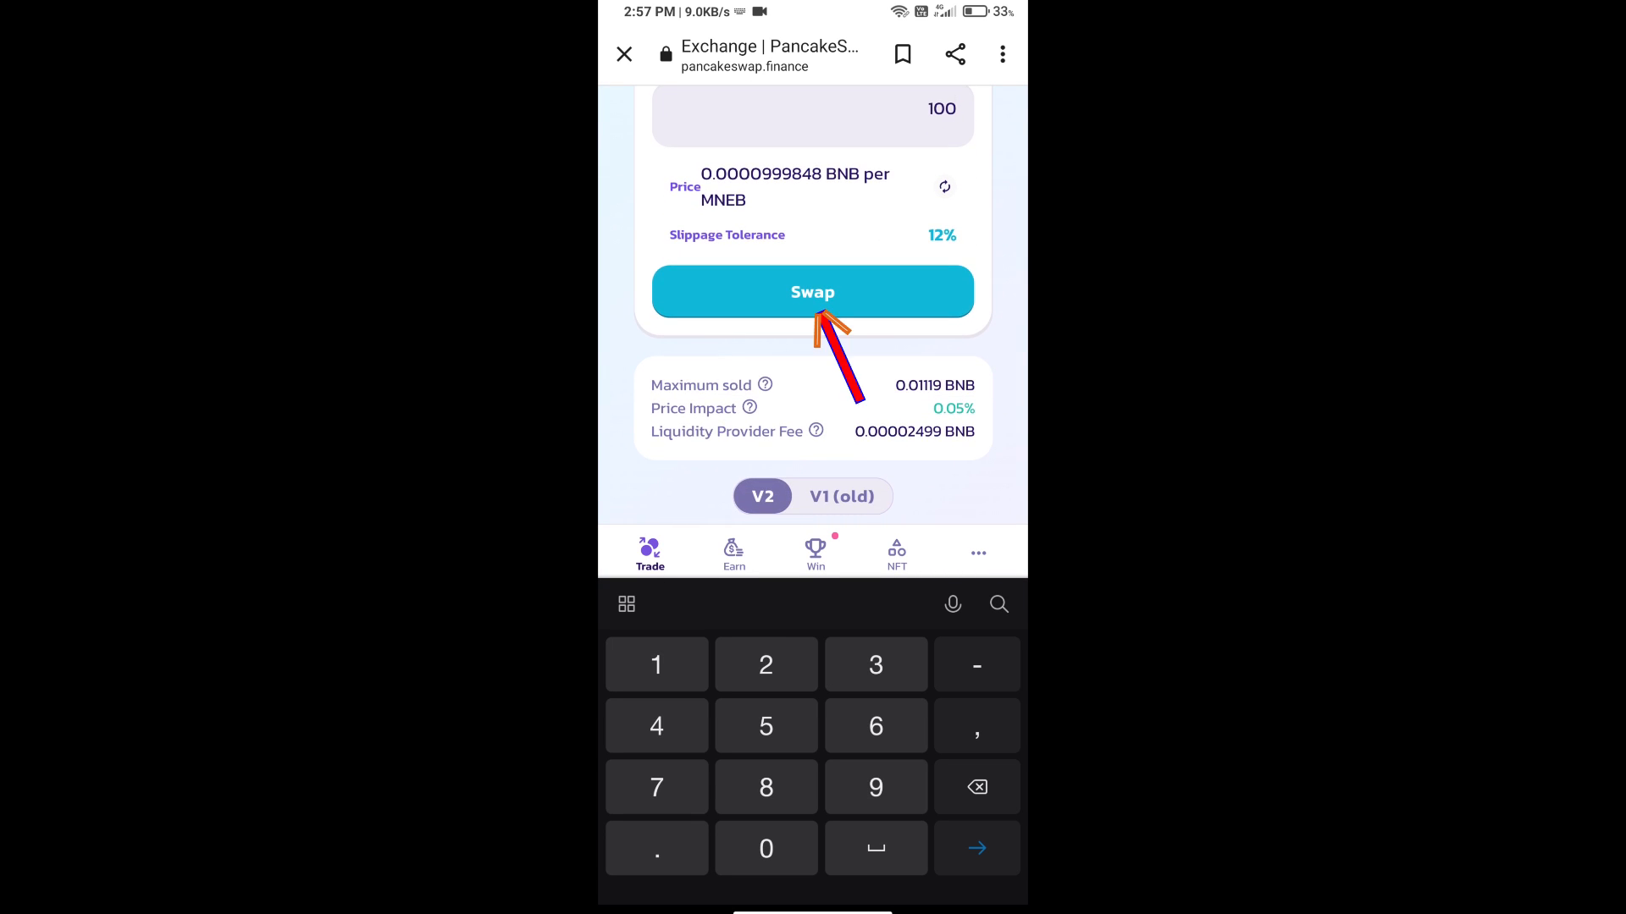
click(812, 291)
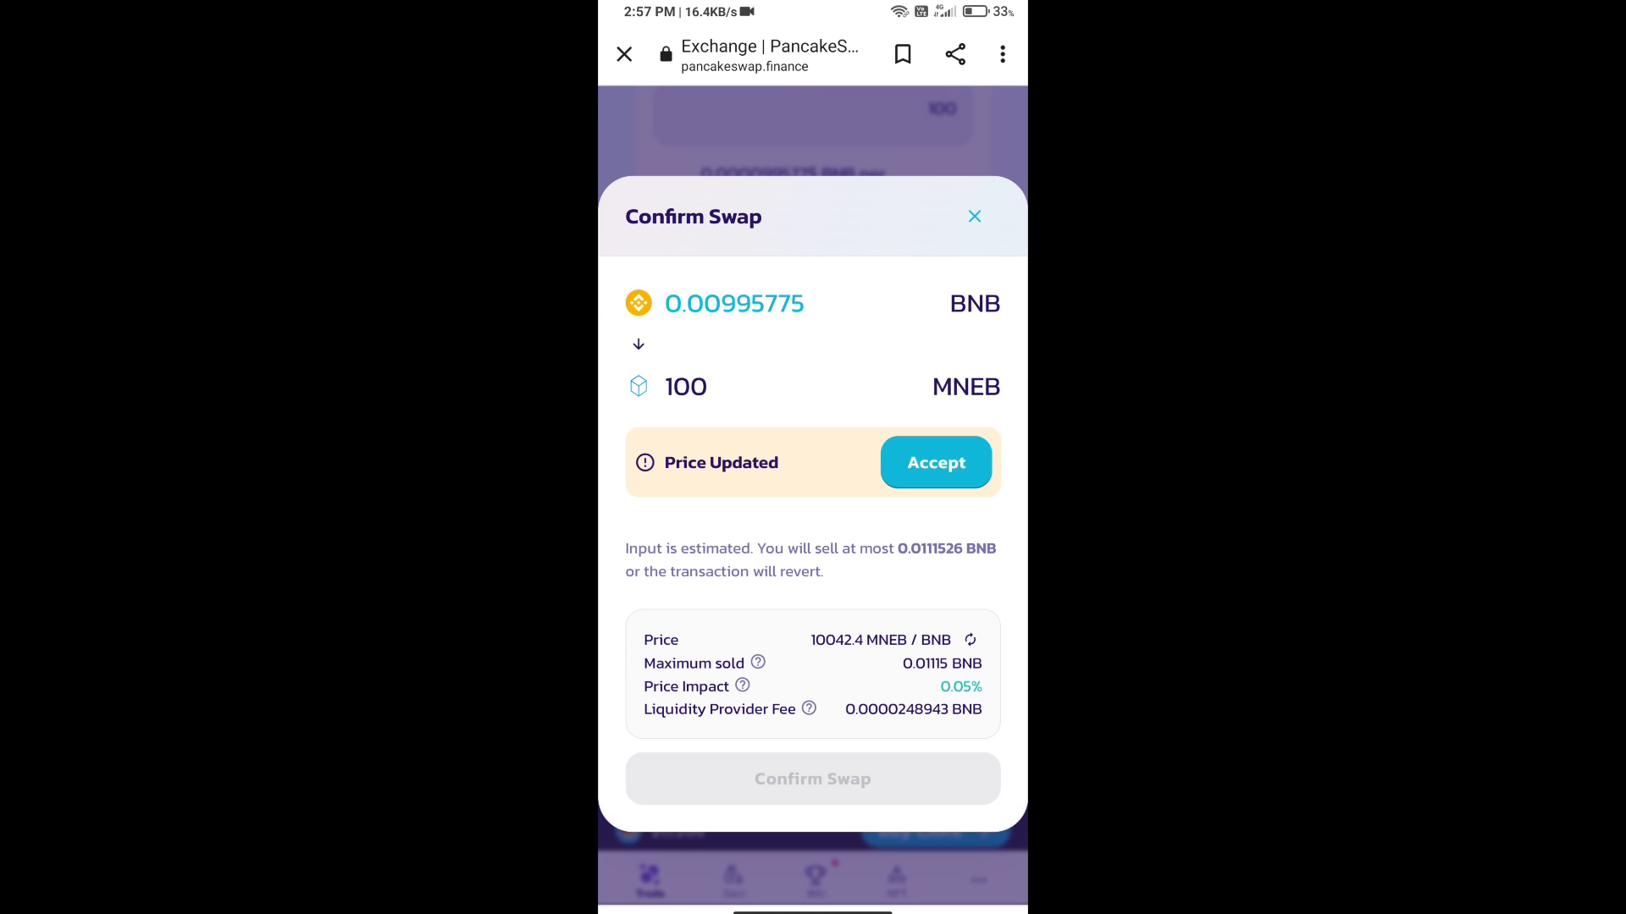
click(934, 462)
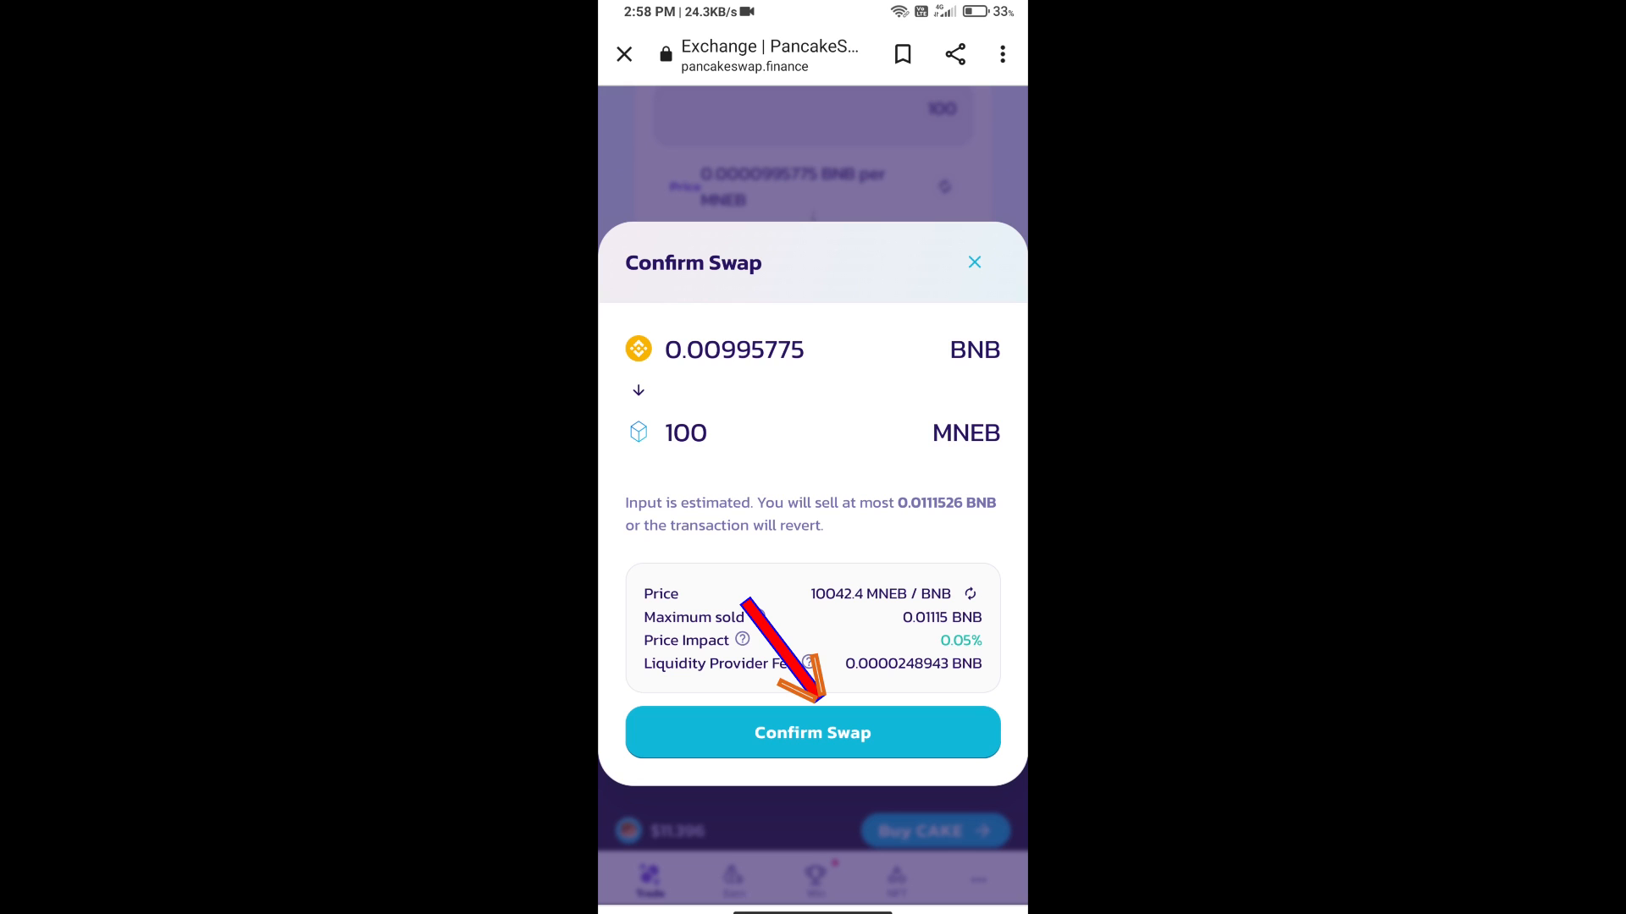
click(812, 732)
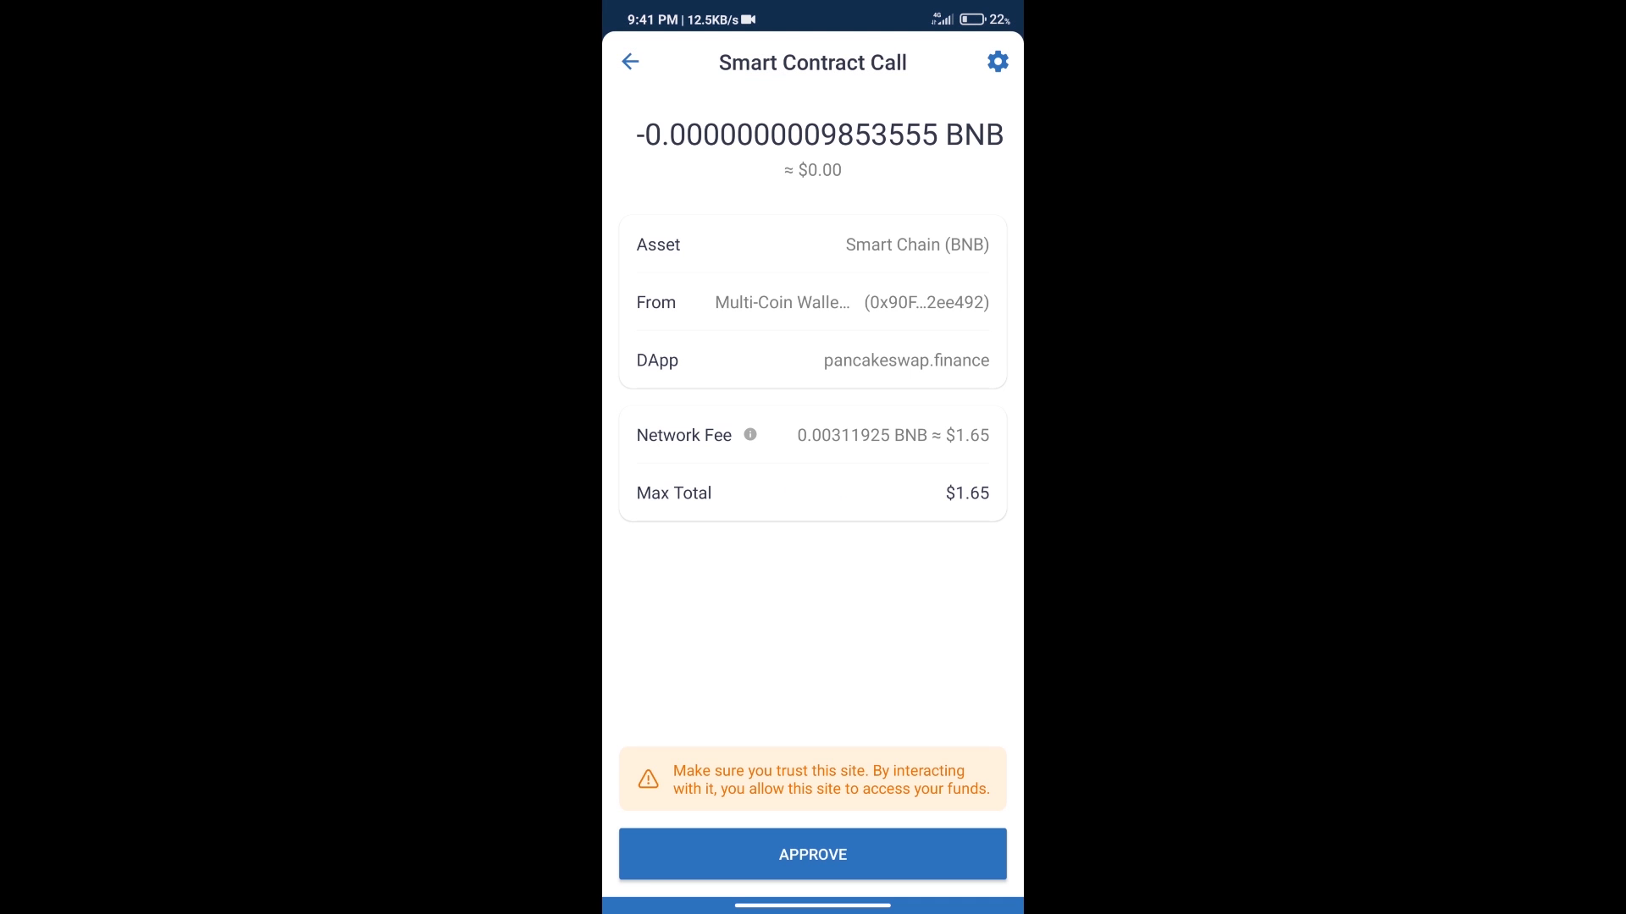